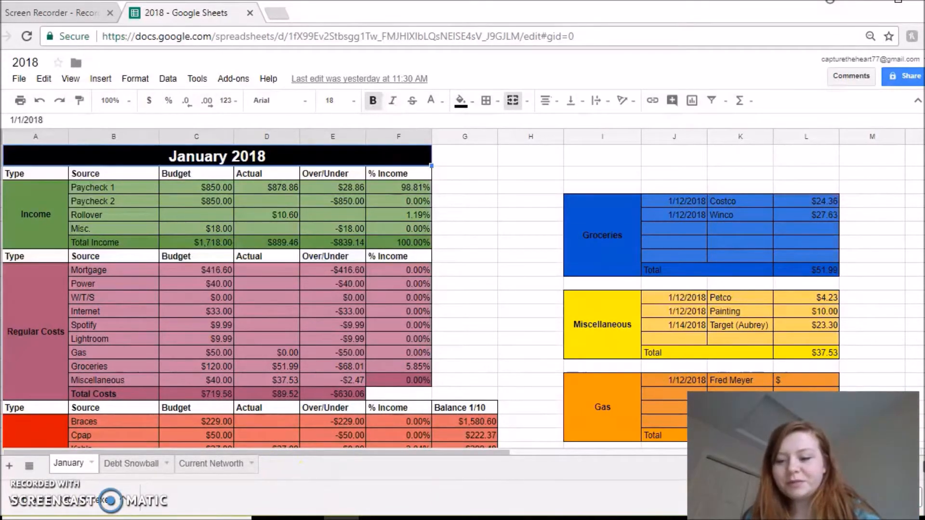
- Scroll down the January sheet and reveal the SUM formula behind the Total Debt balance
scroll("down", 3)
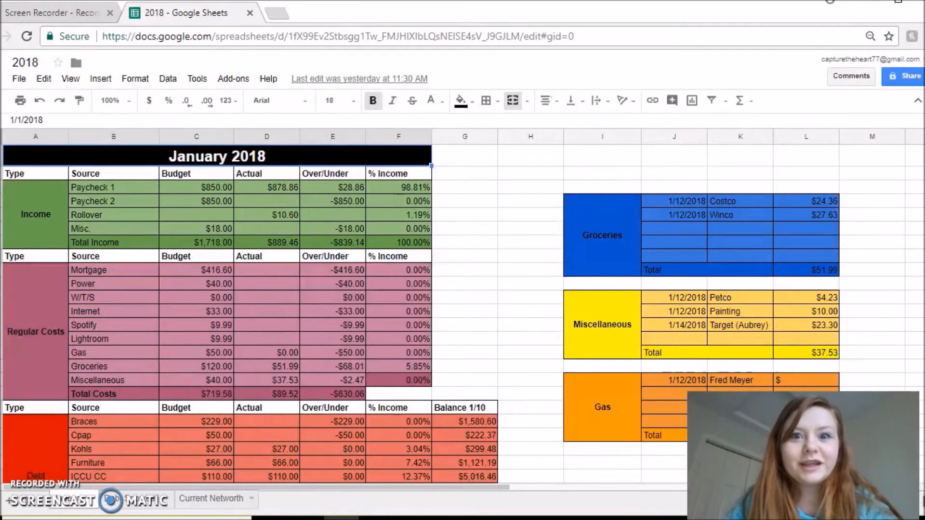
mouse_move(650, 60)
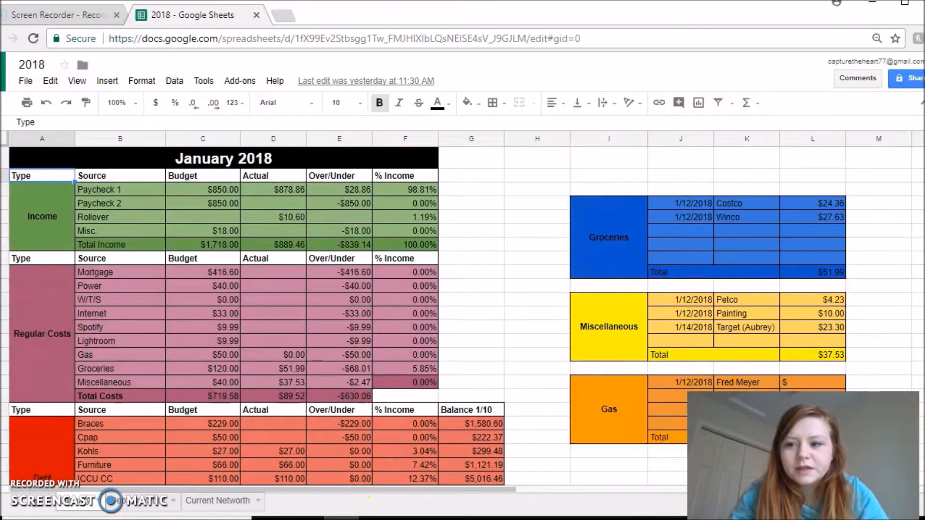
scroll("down", 3)
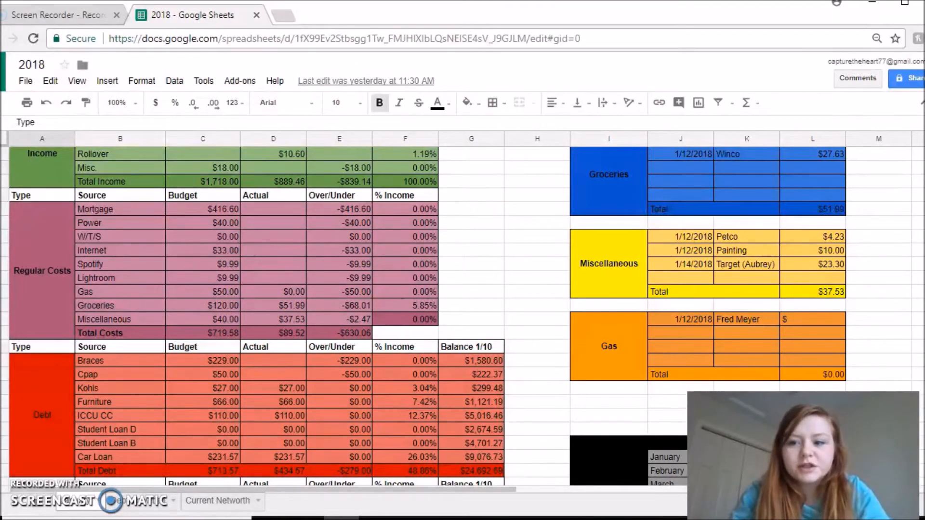
scroll("down", 3)
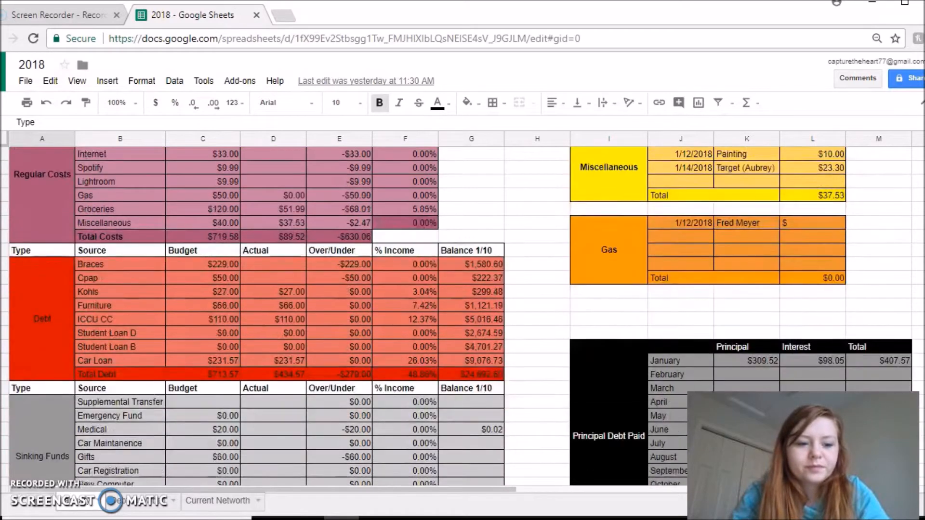
scroll("down", 3)
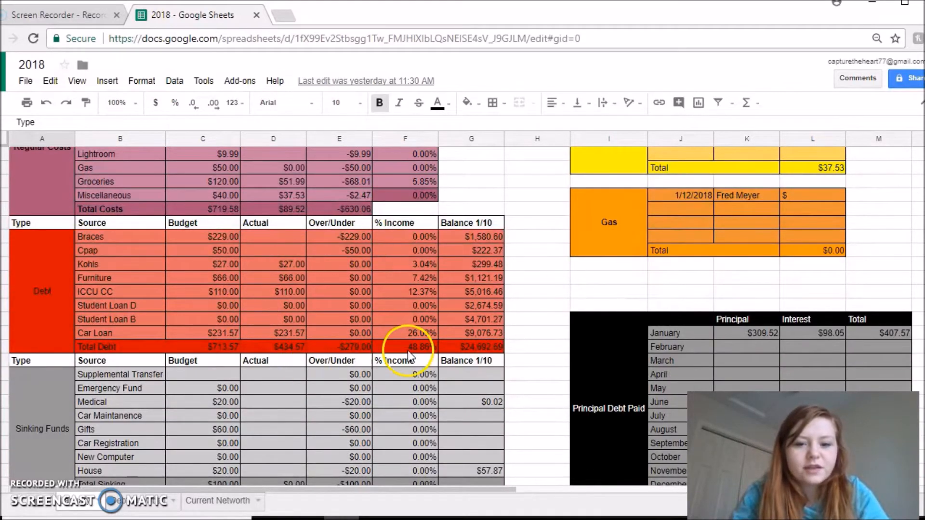
left_click(470, 346)
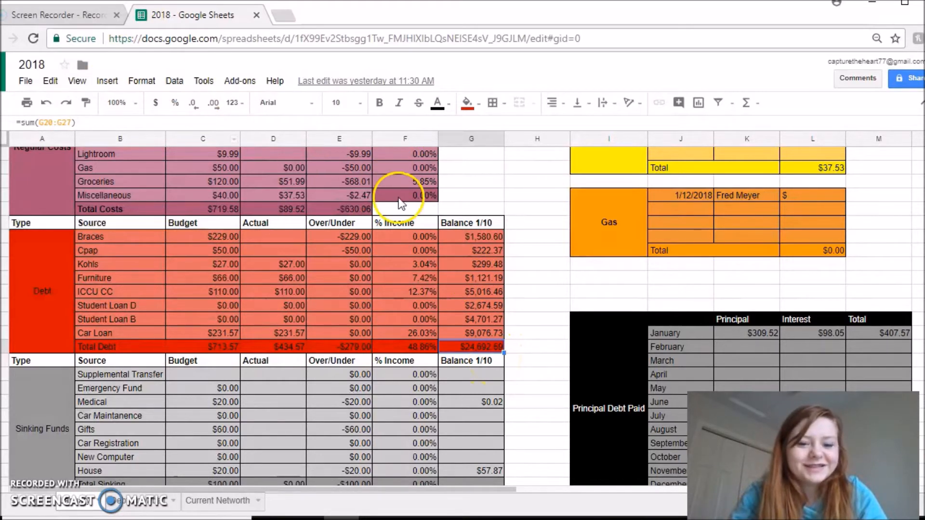
mouse_move(142, 482)
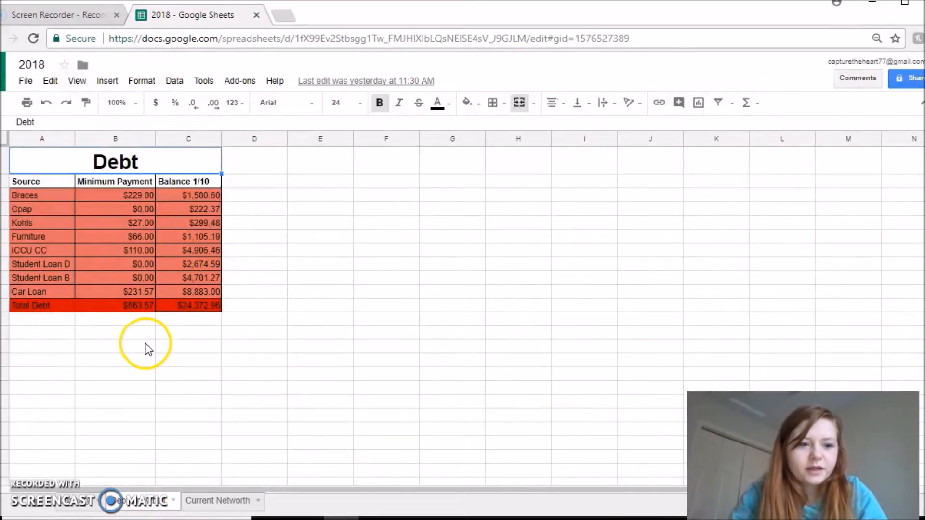
- Inspect the debt total formula, then change the Balance 1/10 header to Balance 1/12
left_click(114, 347)
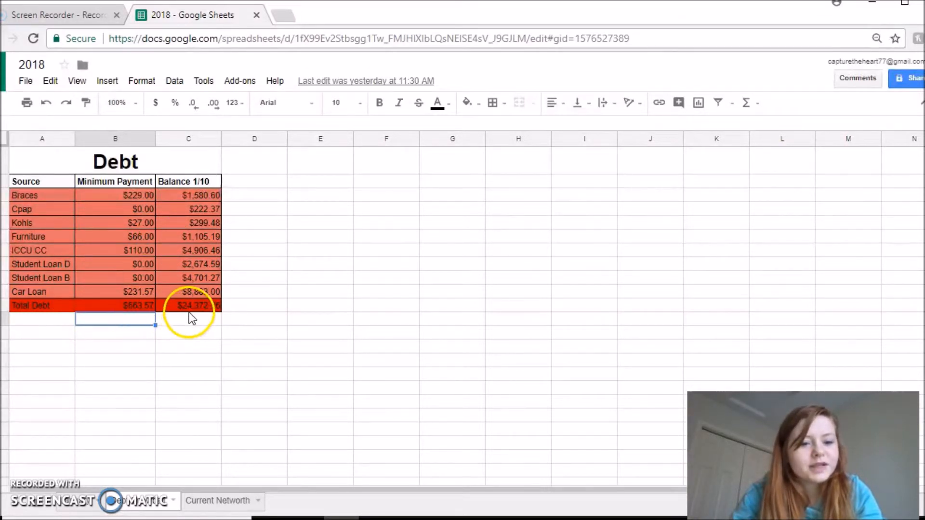
left_click(188, 306)
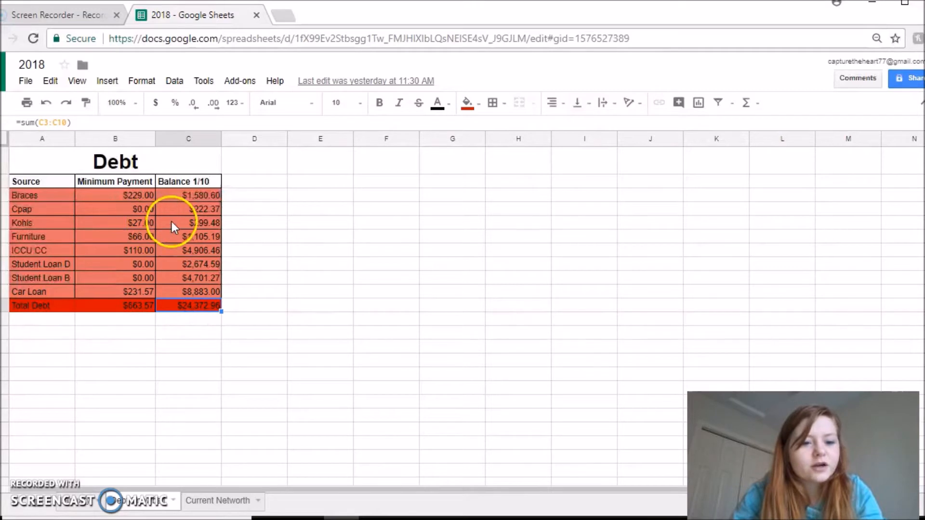
mouse_move(156, 229)
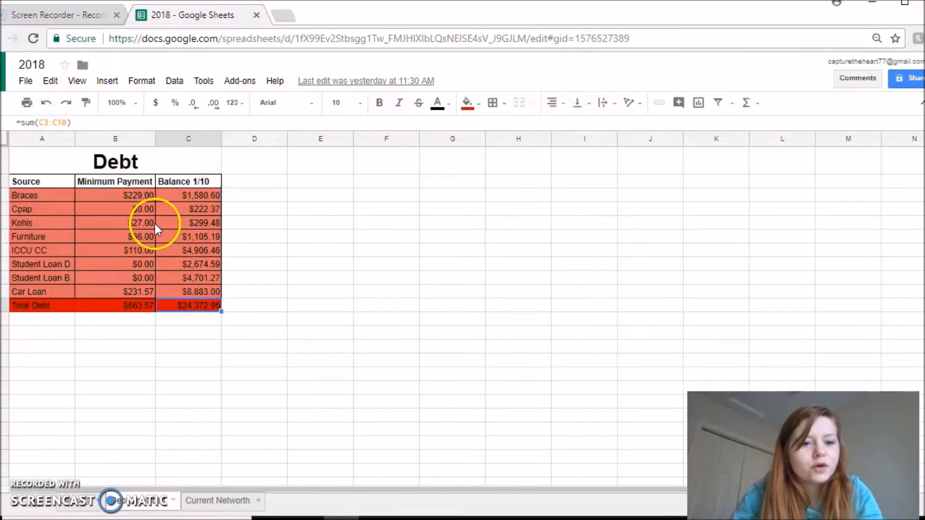
mouse_move(166, 230)
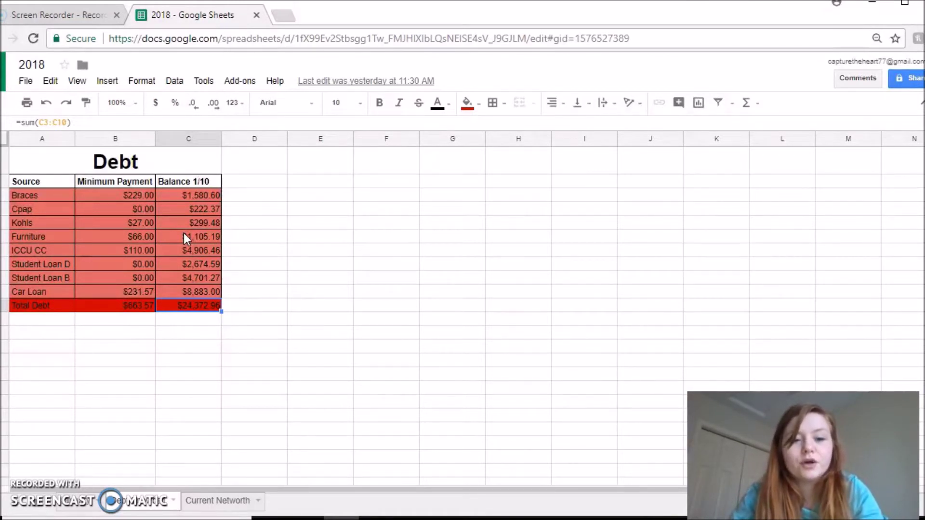
mouse_move(272, 246)
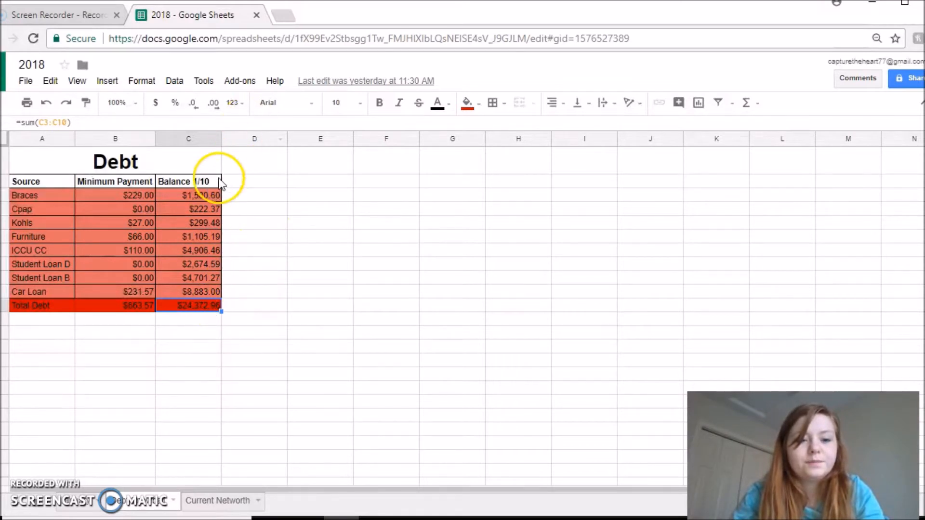
left_click(188, 181)
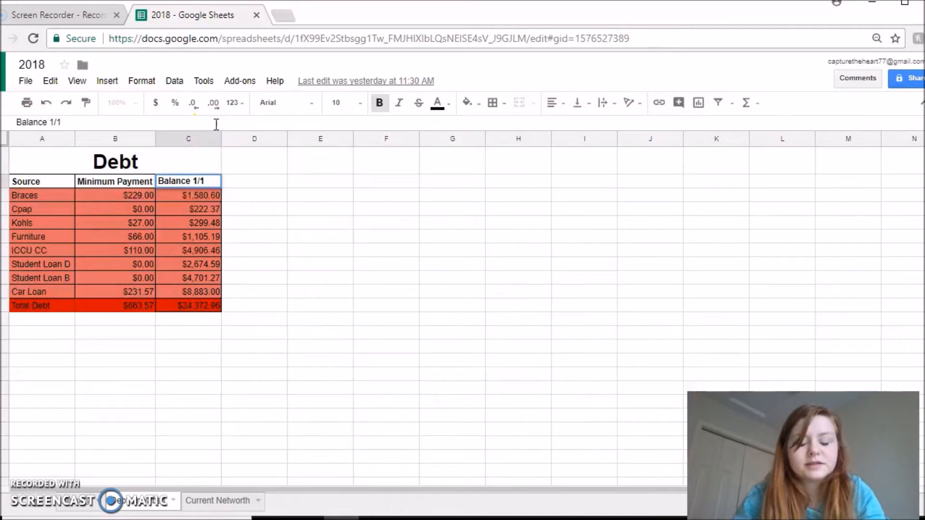
type("2")
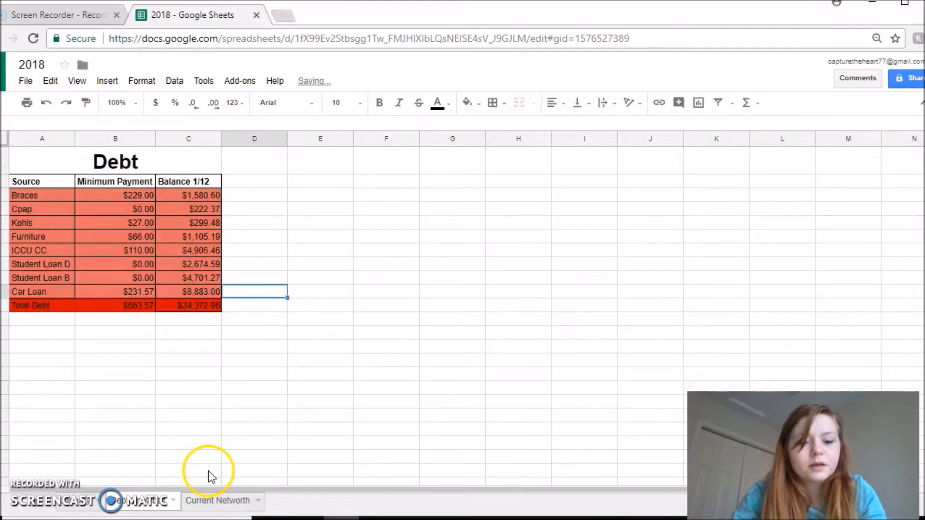
- Commit the Balance 1/12 header by selecting another cell
left_click(217, 501)
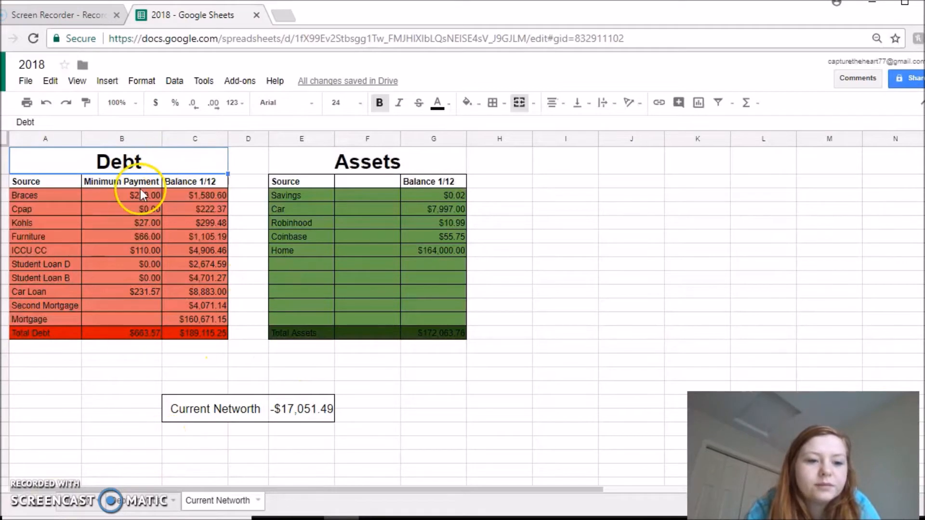
mouse_move(353, 315)
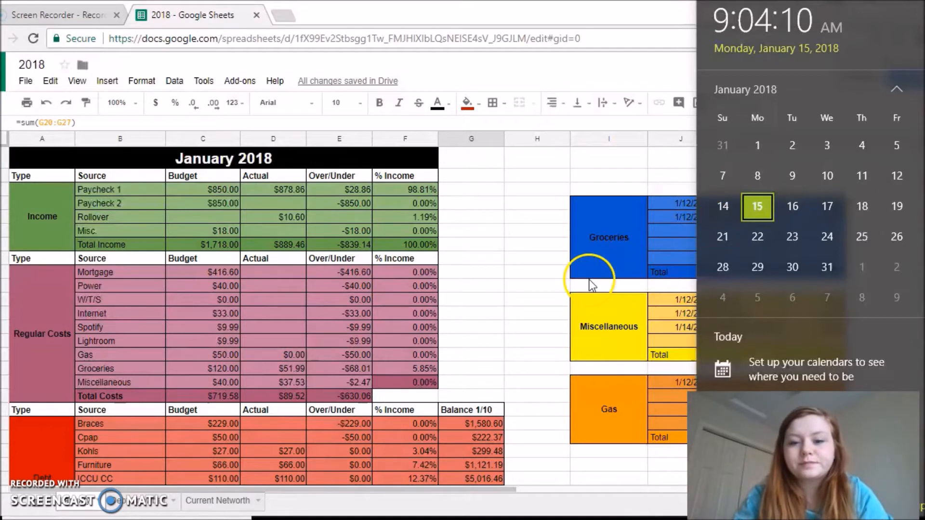
- Dismiss the calendar and scroll the January sheet down to the Sinking Funds section
left_click(536, 313)
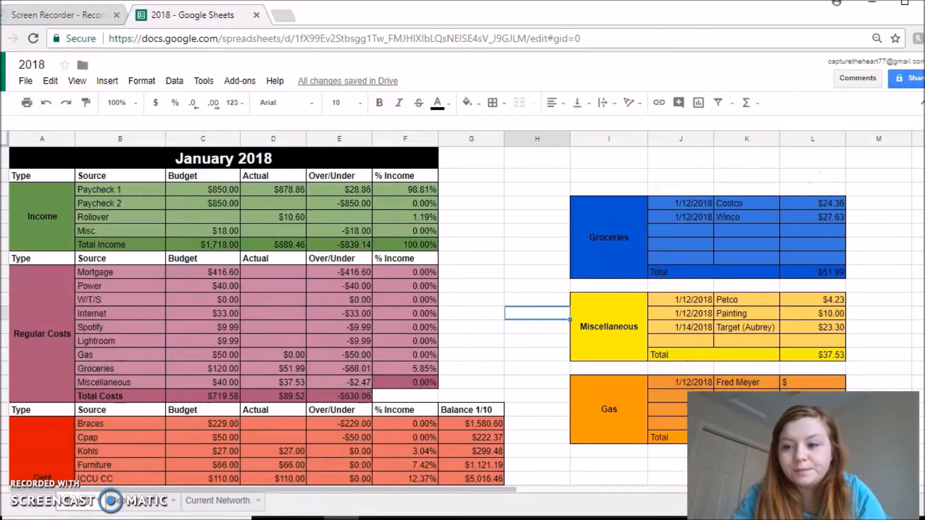
scroll("down", 3)
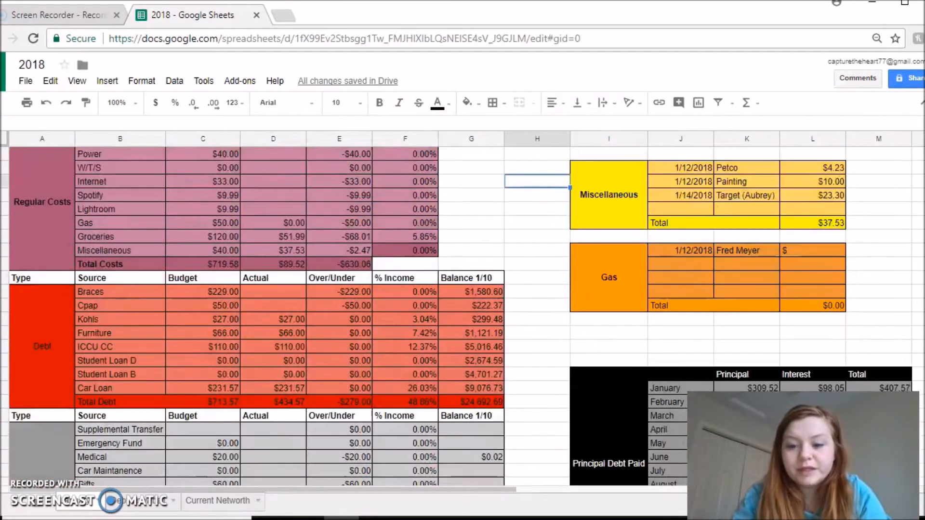
scroll("down", 3)
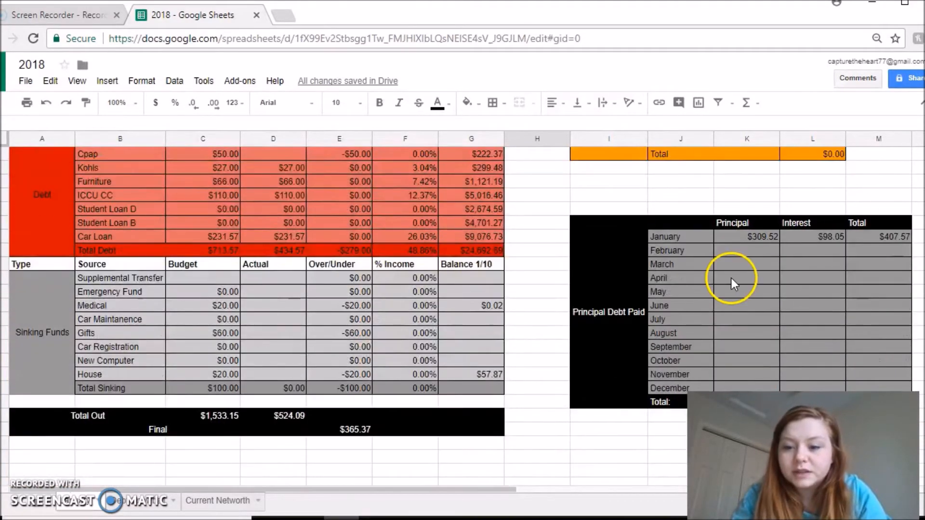
mouse_move(673, 429)
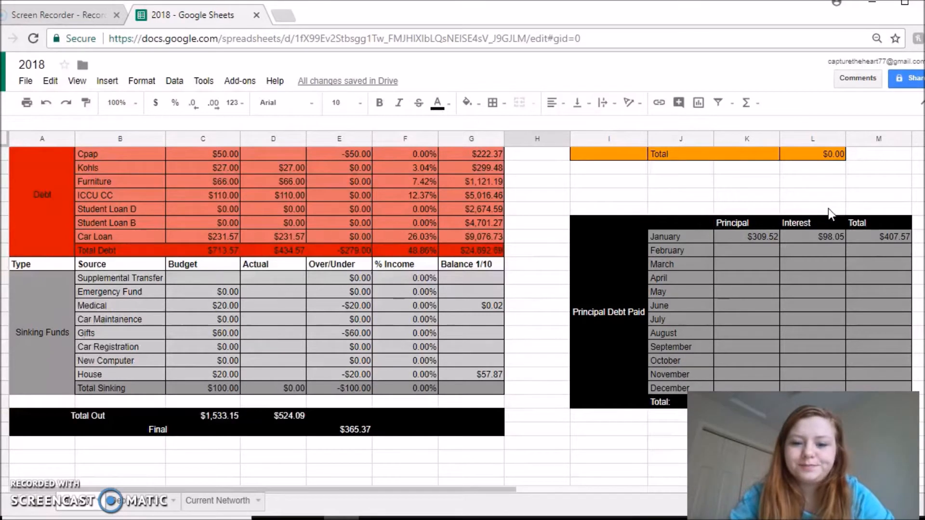
left_click(198, 333)
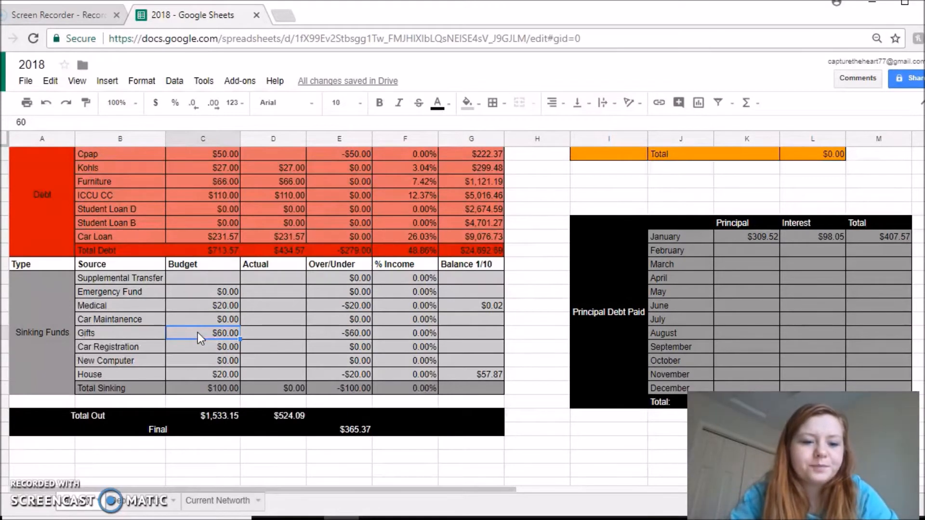
left_click(217, 306)
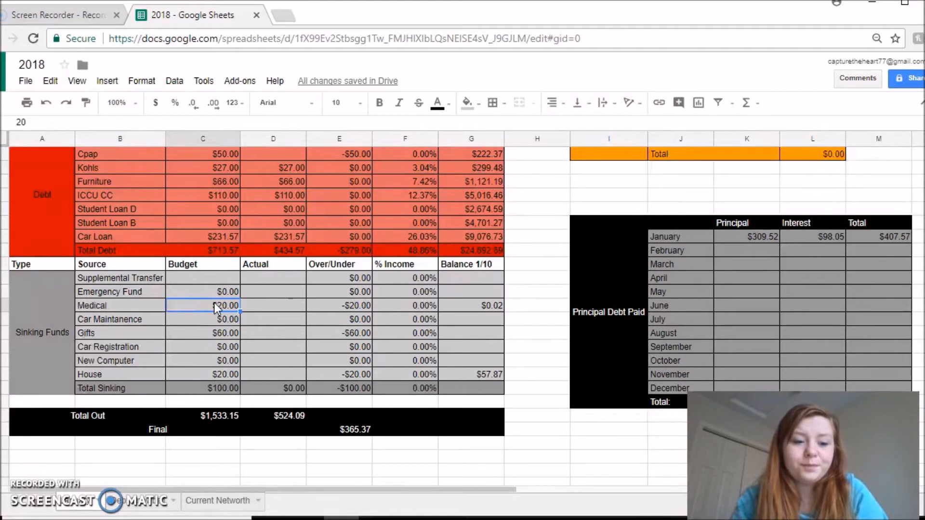
left_click(213, 332)
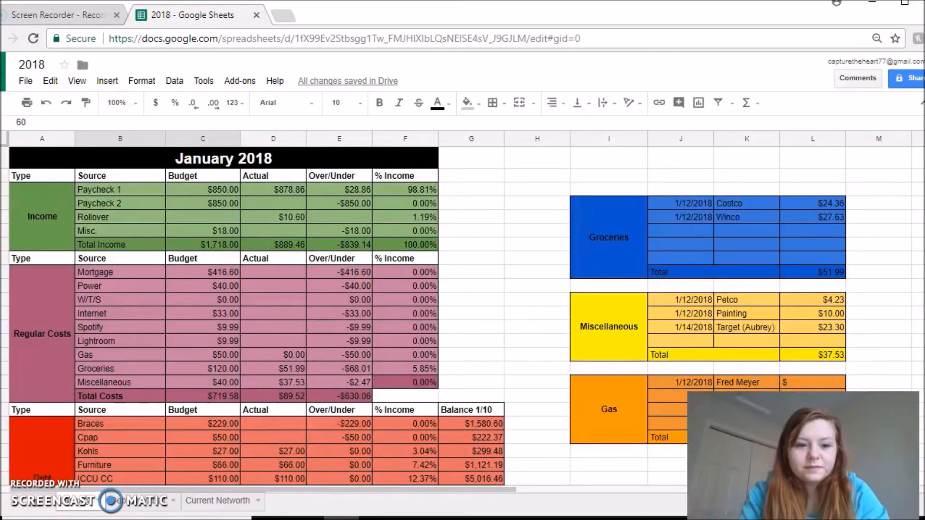
mouse_move(494, 258)
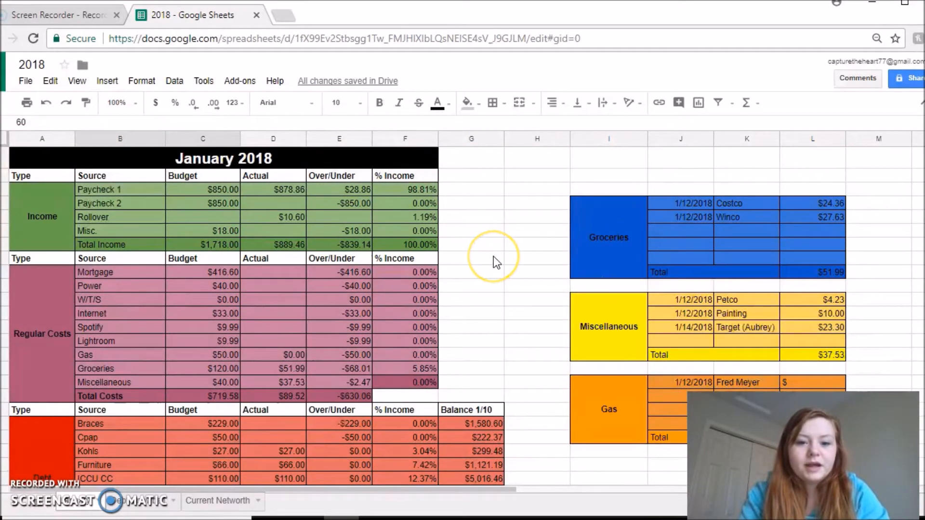